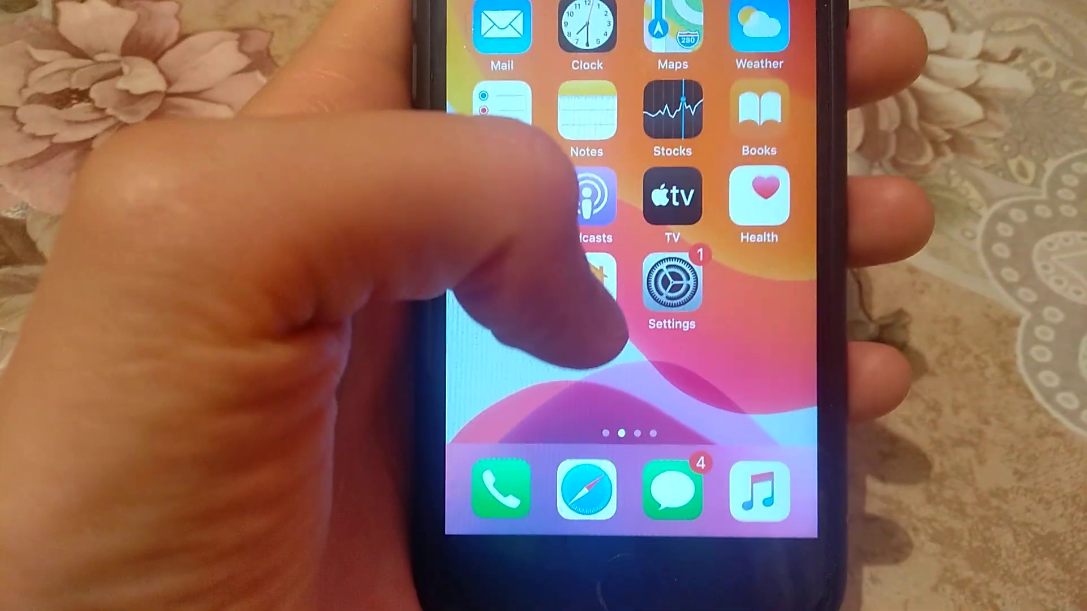
Step: Launch Settings from the home screen and scroll its main category list
click(671, 287)
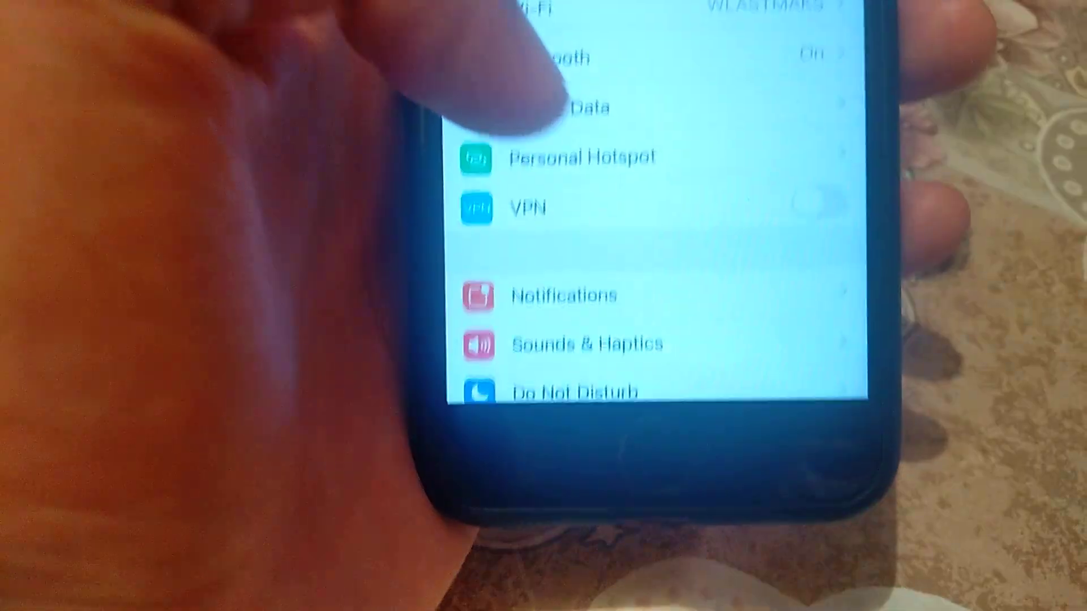
scroll(down, 3)
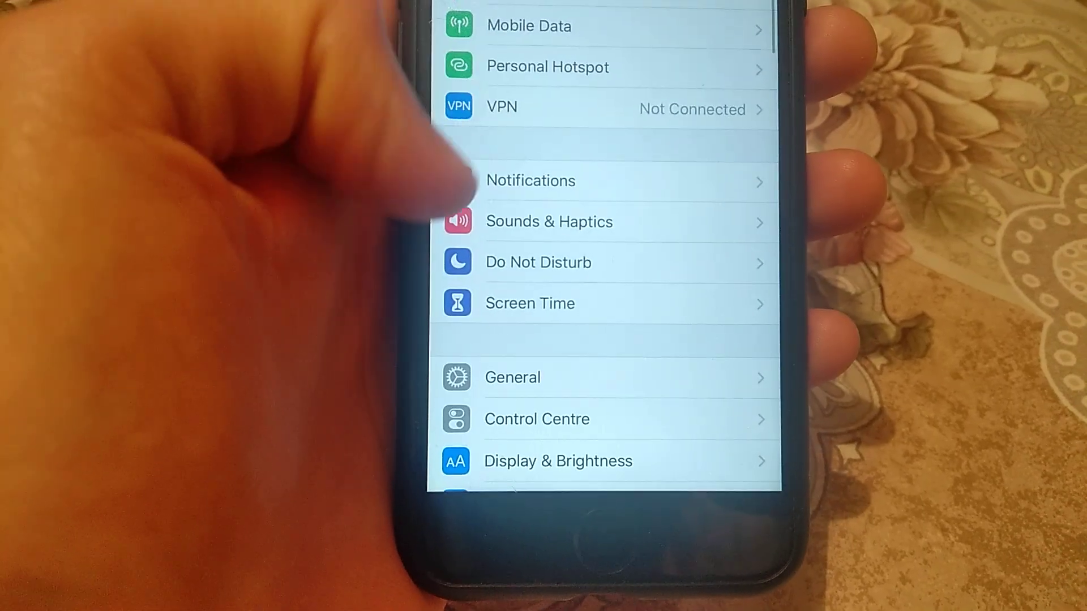
scroll(down, 3)
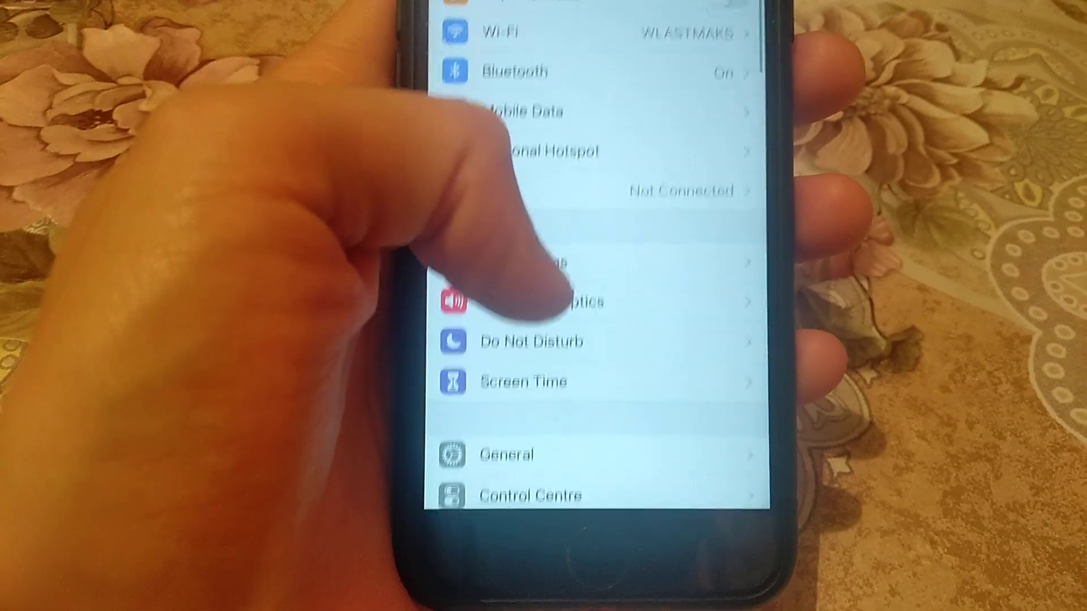
Step: Scroll through Display & Brightness, showing Light appearance with Automatic until sunset
scroll(down, 3)
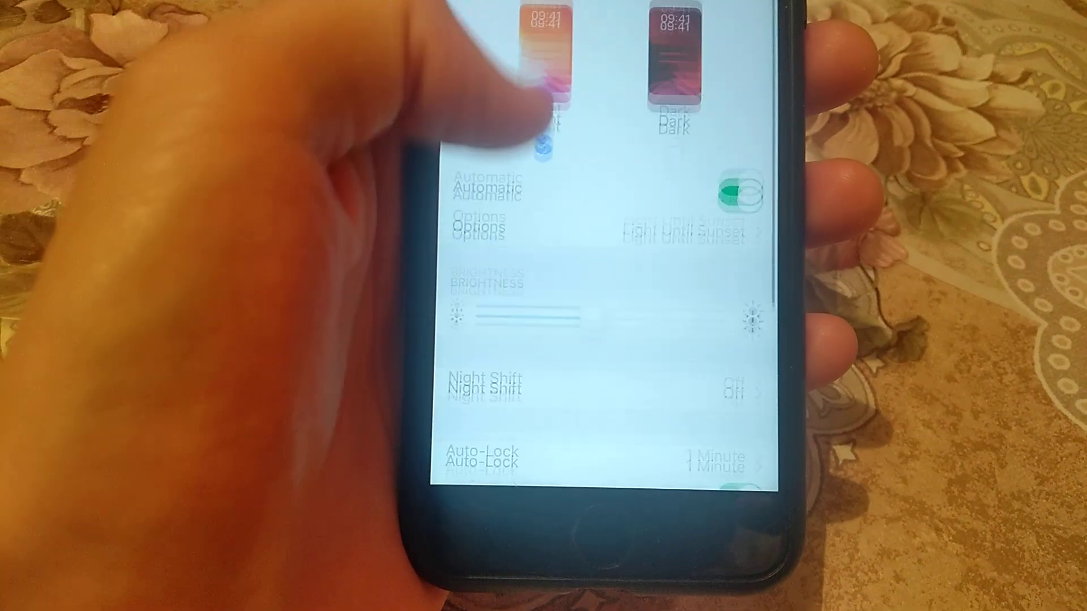
scroll(down, 3)
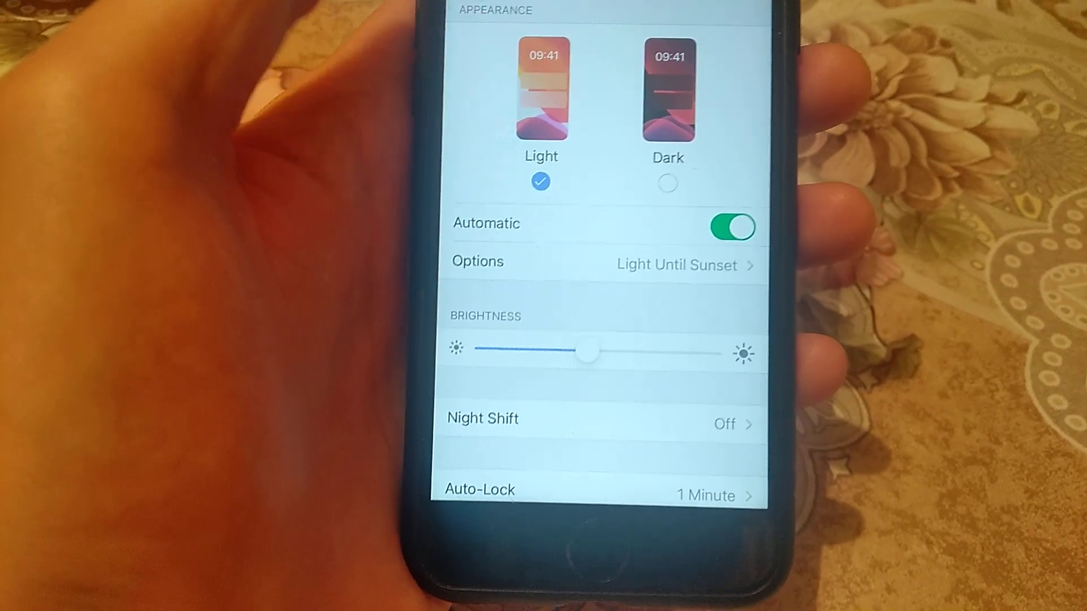
scroll(down, 3)
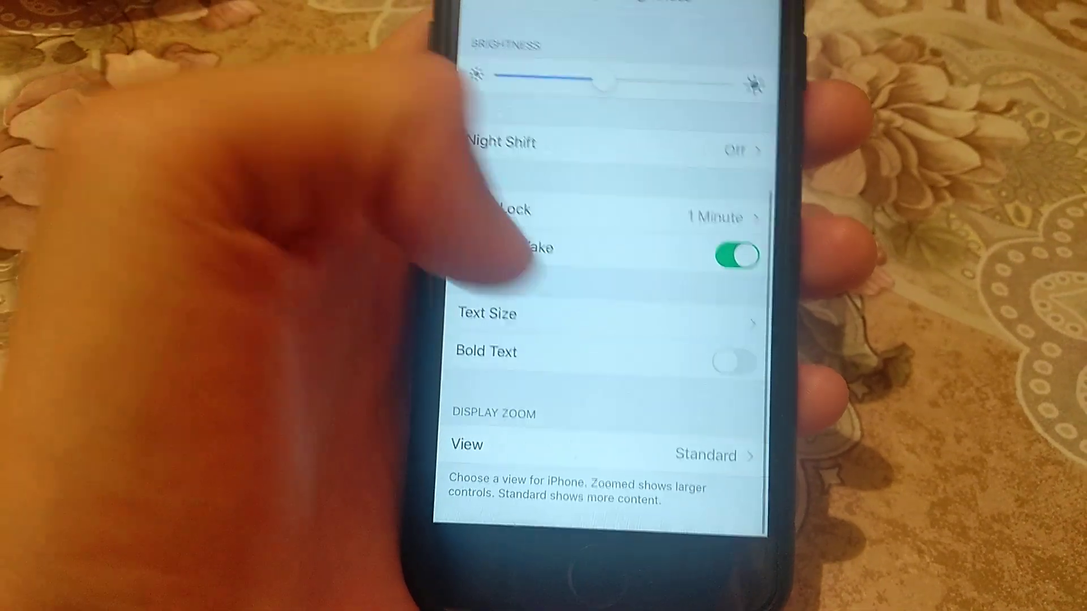
scroll(up, 3)
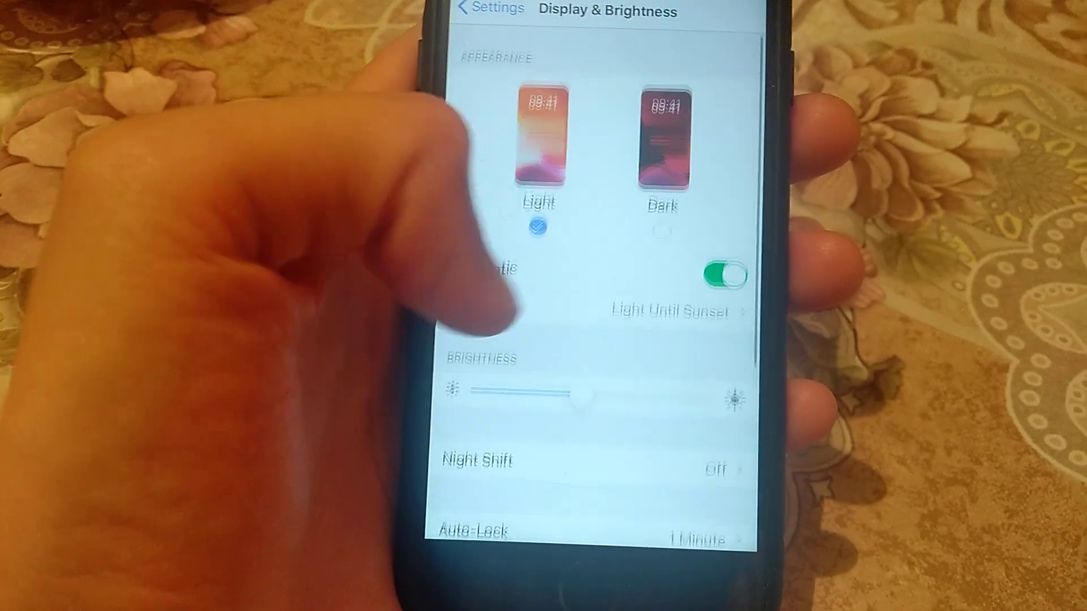